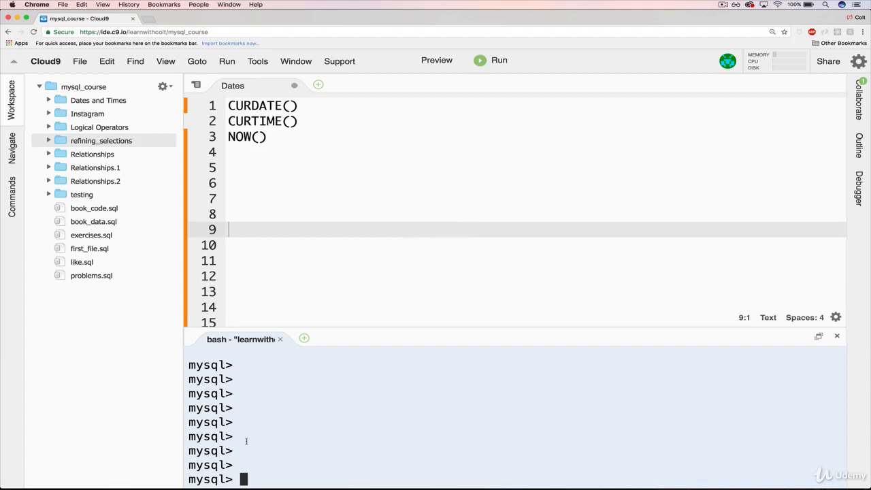
mouse_move(339, 414)
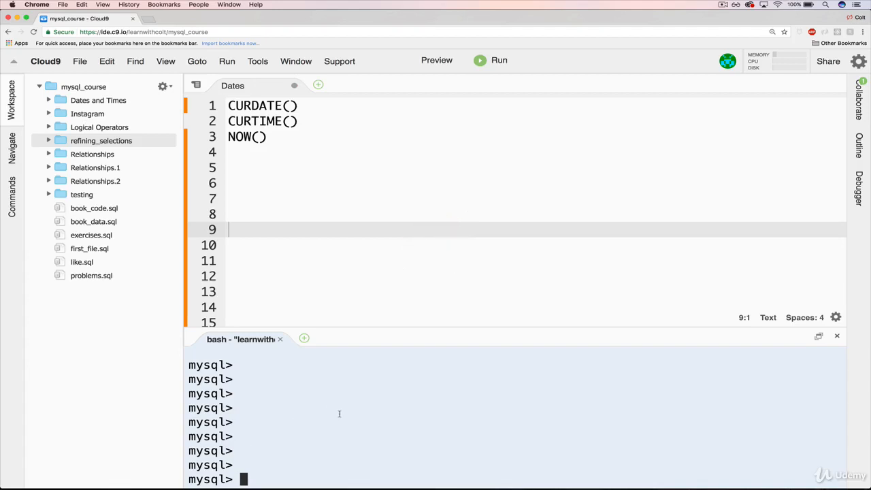
mouse_move(485, 217)
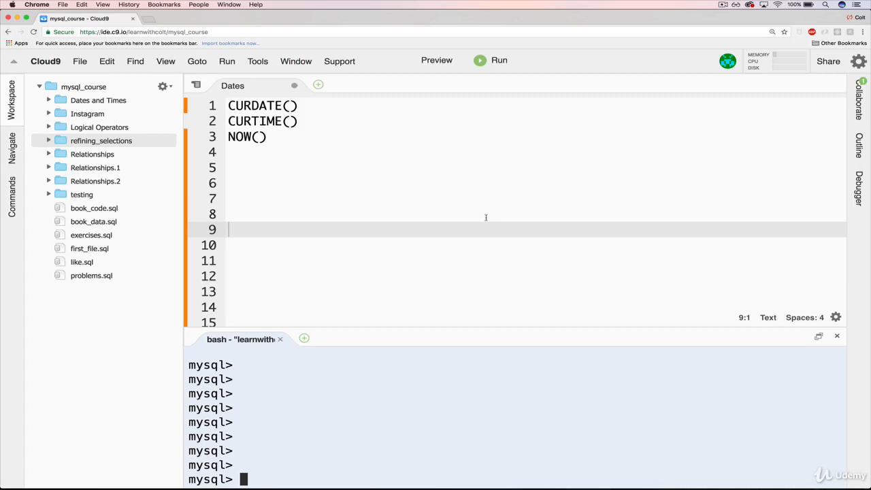
mouse_move(428, 179)
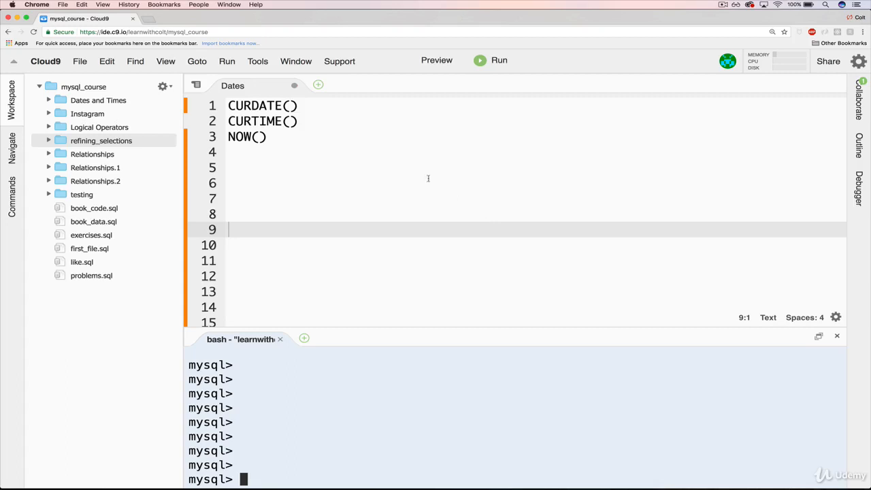
mouse_move(311, 145)
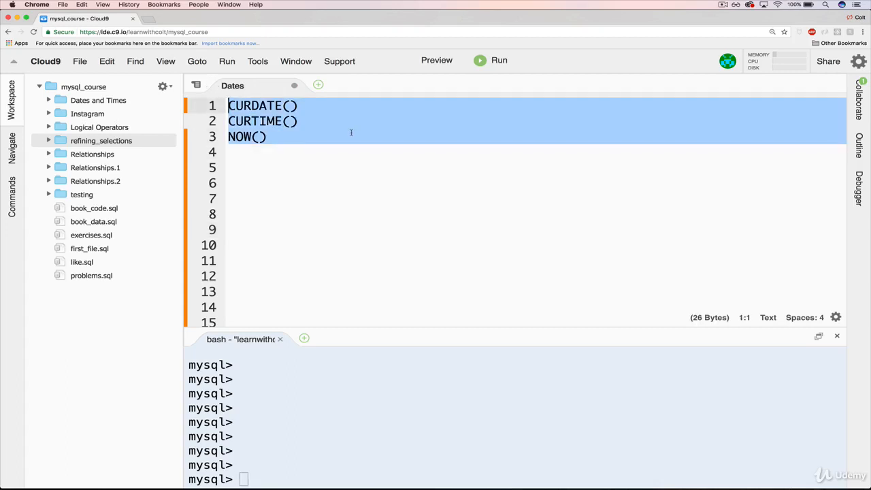
- Clear the selection in the Dates notes and place the cursor after the function lines
click(297, 106)
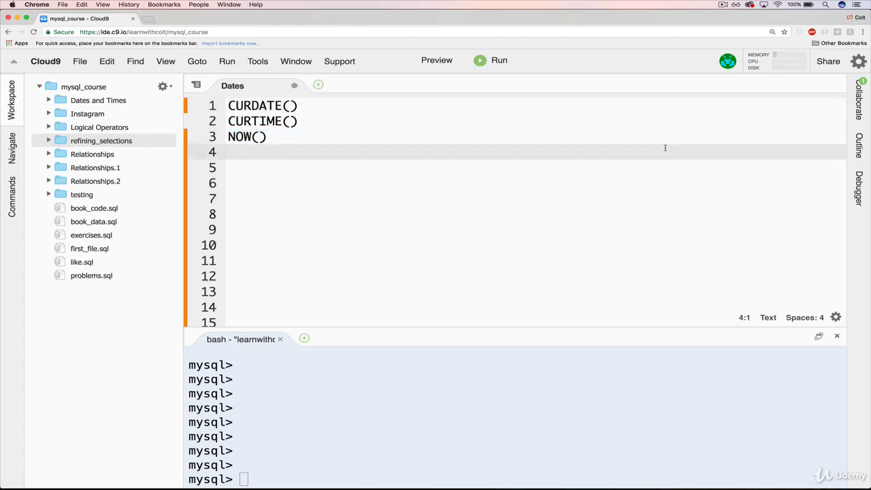
mouse_move(653, 178)
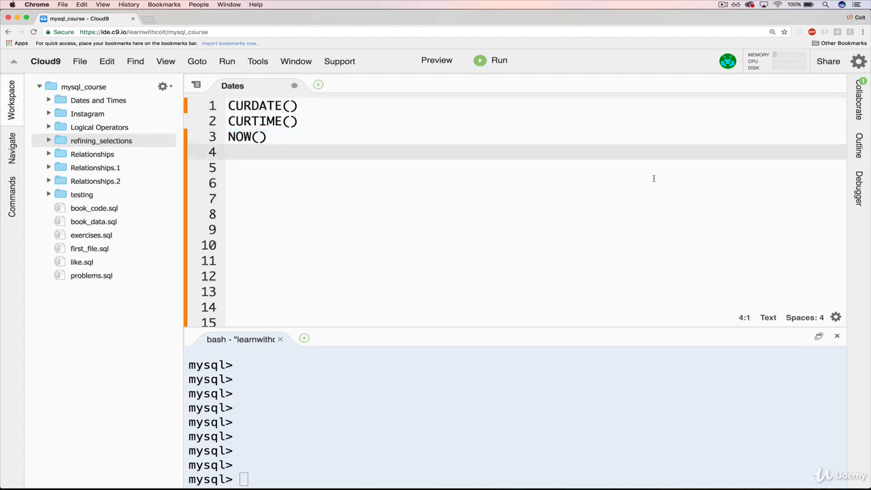
mouse_move(414, 171)
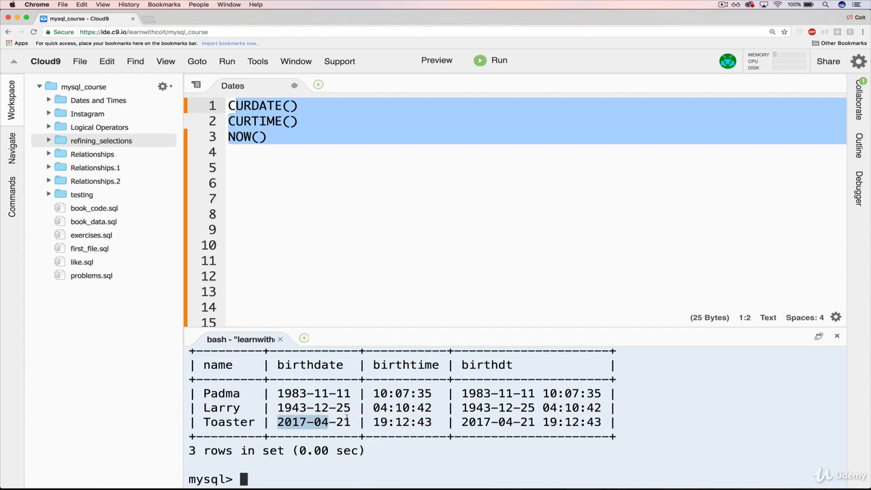
click(354, 167)
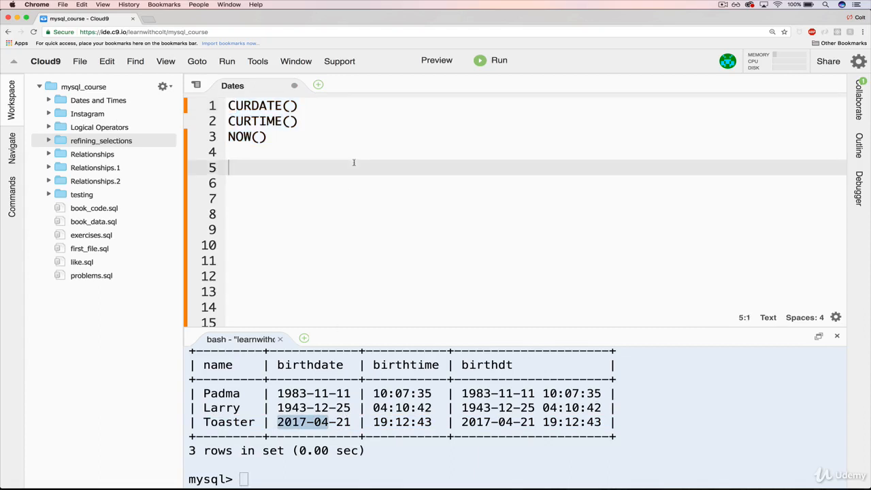
click(267, 137)
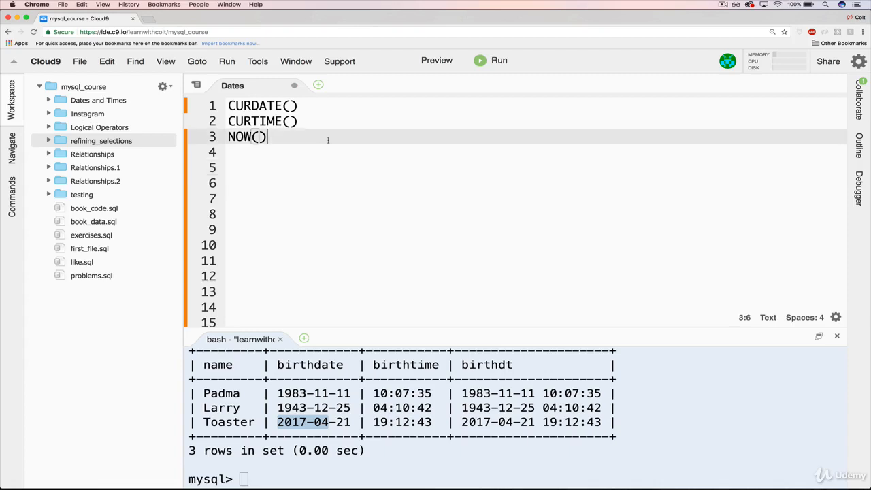
mouse_move(350, 223)
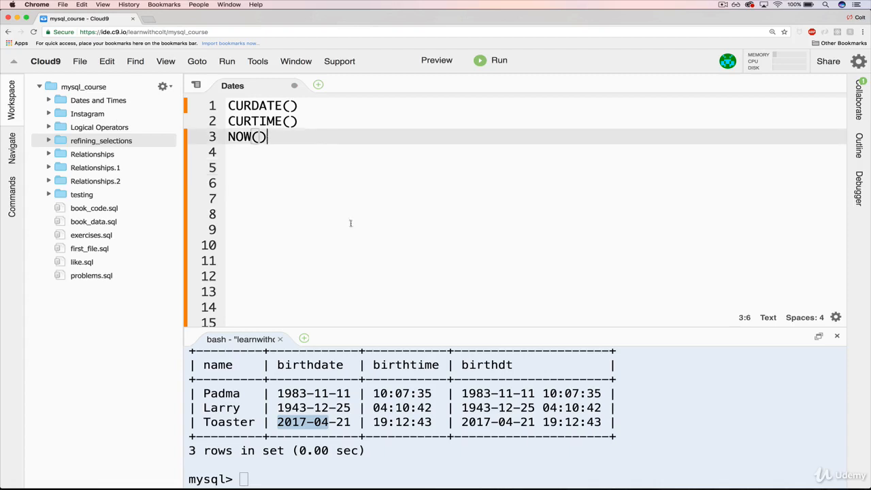
key(Return)
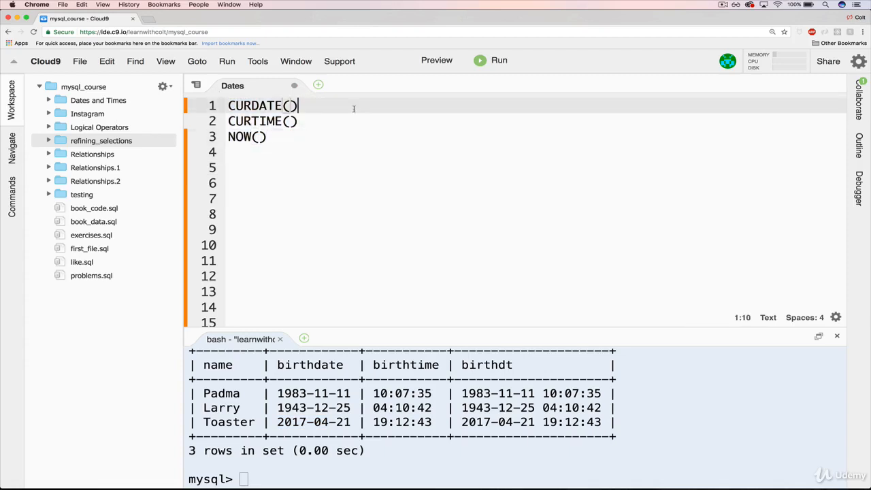
- Note that CURDATE(), CURTIME() and NOW() give current date, time and datetime
text(- g)
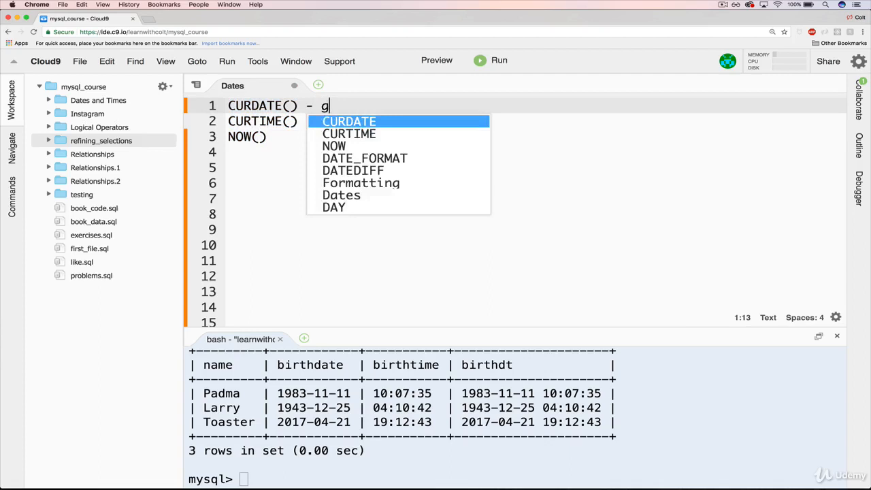
text(ives current date)
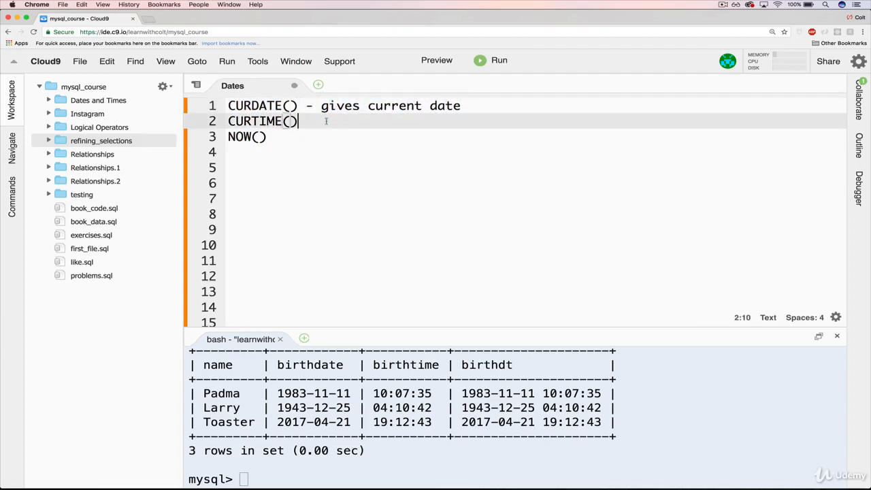
text(- gives current date)
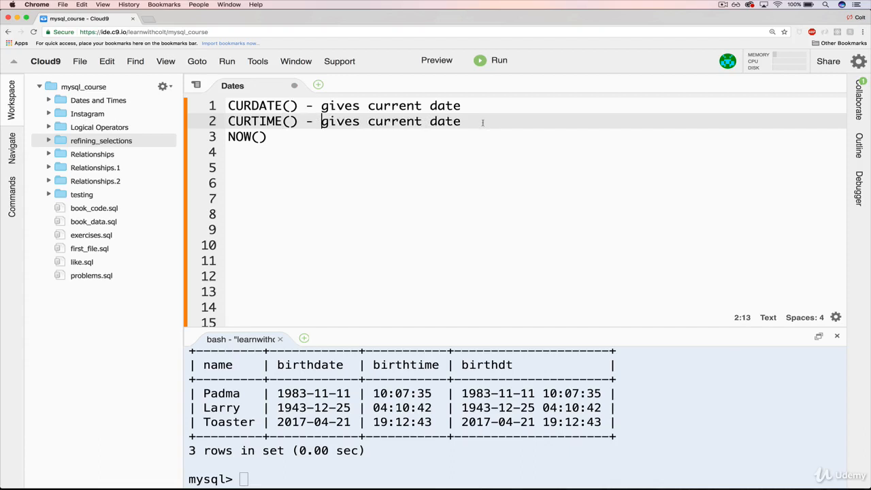
text(time)
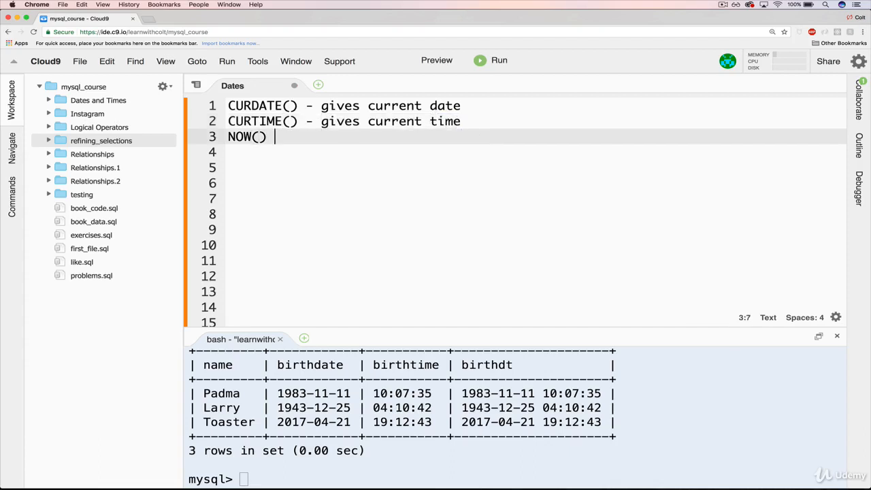
text(gives current da)
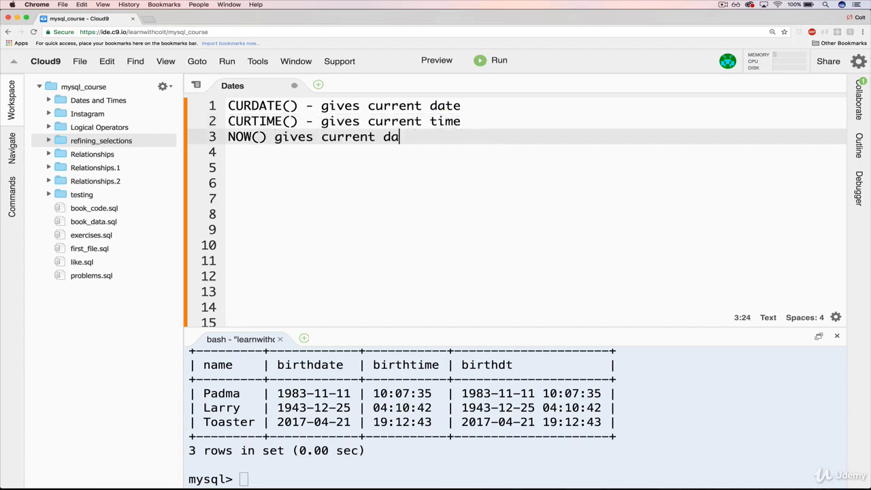
text(tetime)
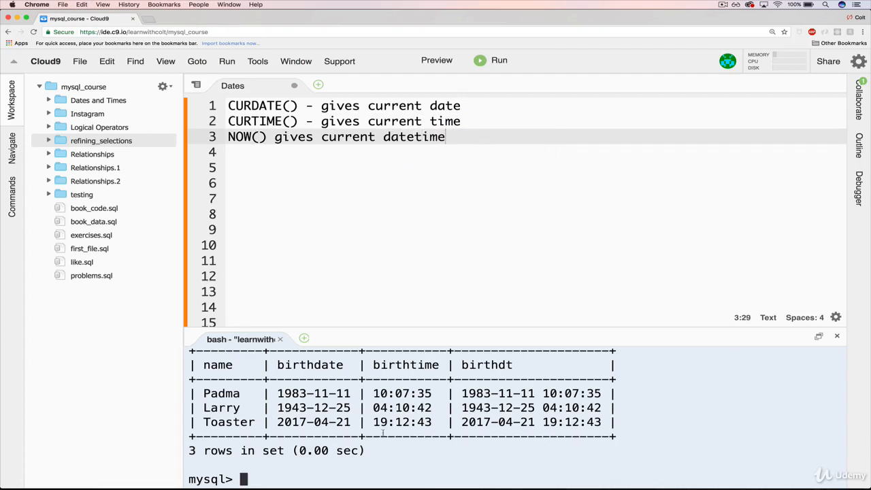
text(SELEC)
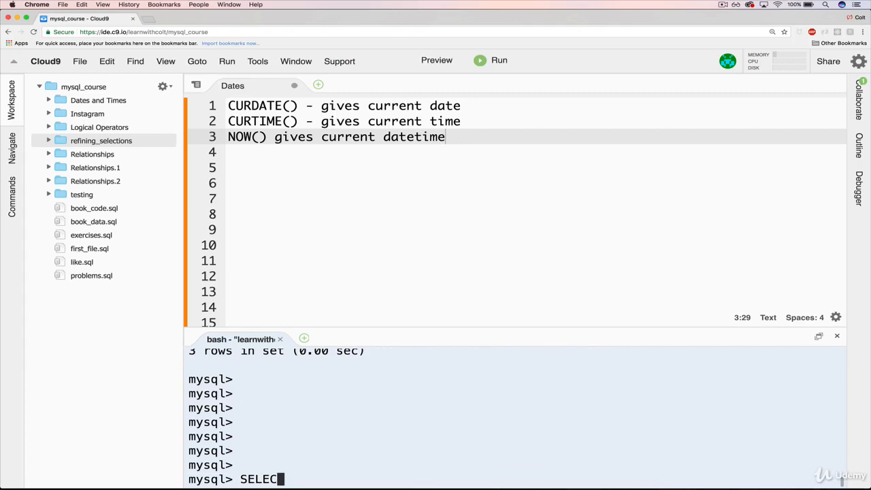
- Run SELECT CURDATE(), SELECT CURTIME() and SELECT NOW() in the mysql terminal
text(T CURDATE())
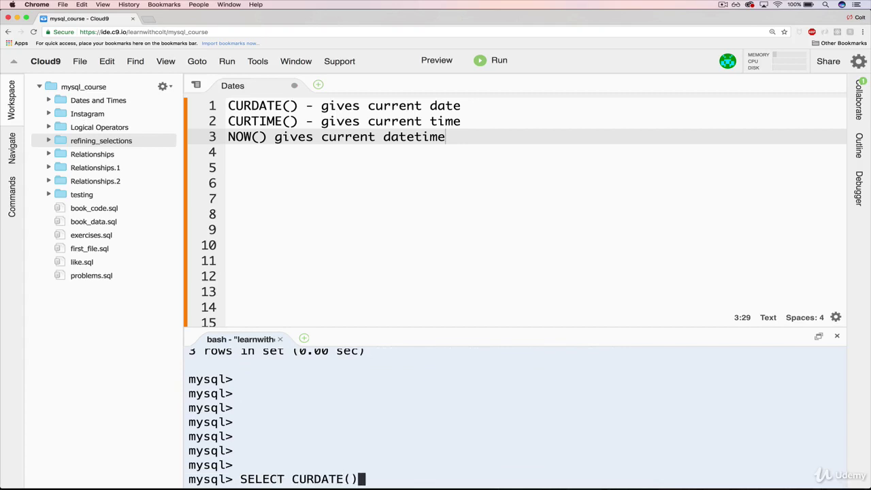
key(Return)
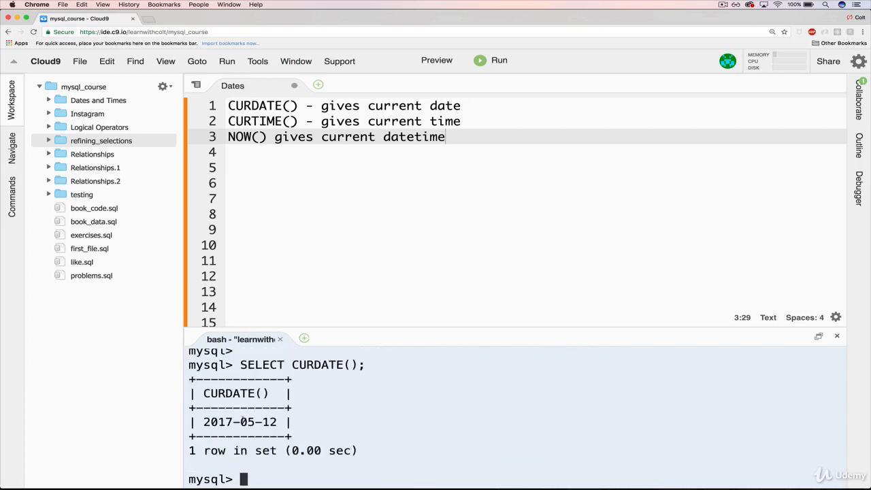
double_click(245, 421)
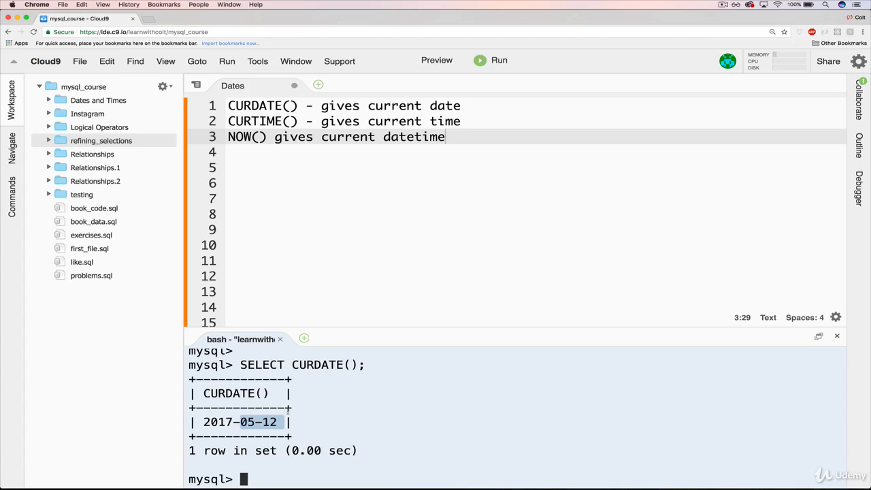
mouse_move(354, 399)
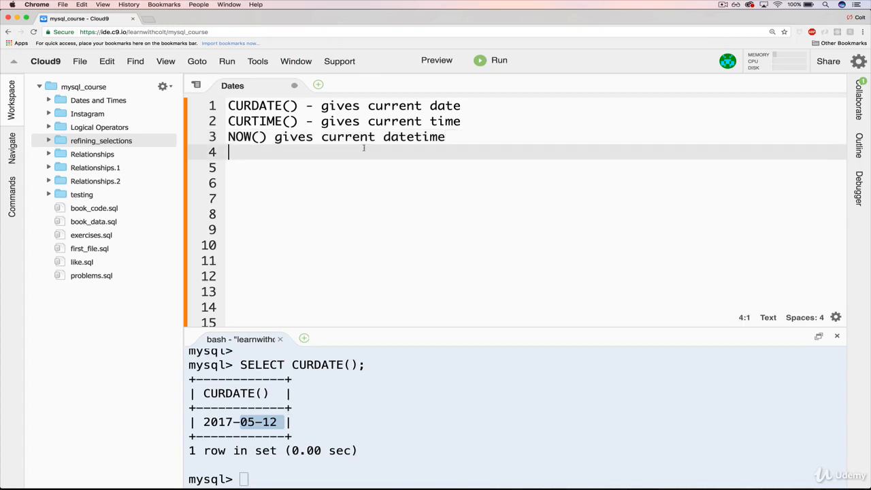
text(SELEC)
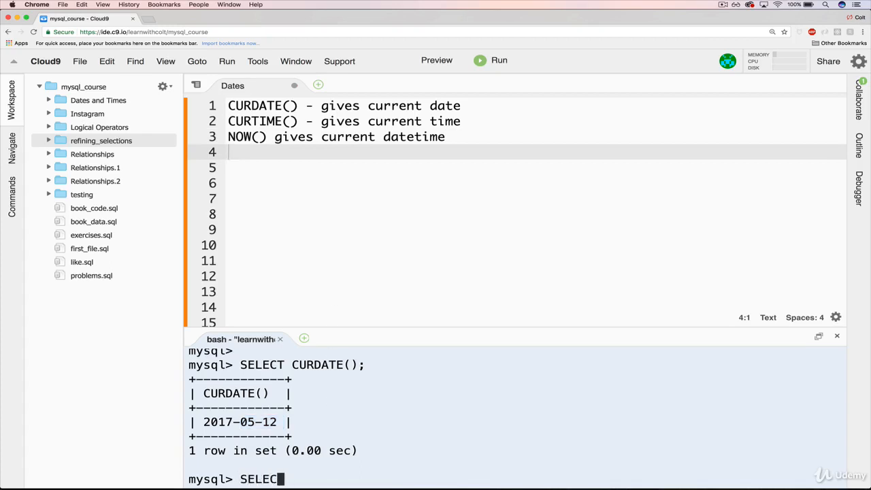
key(Return)
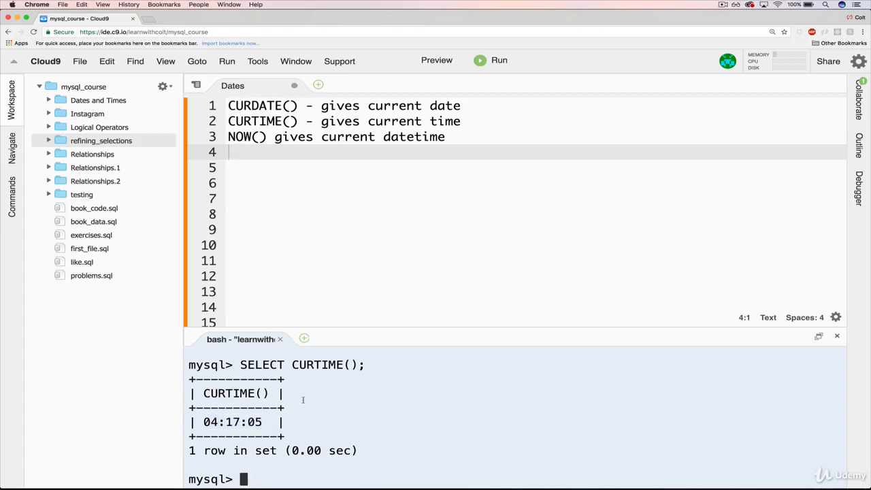
text(SELECT NOW()
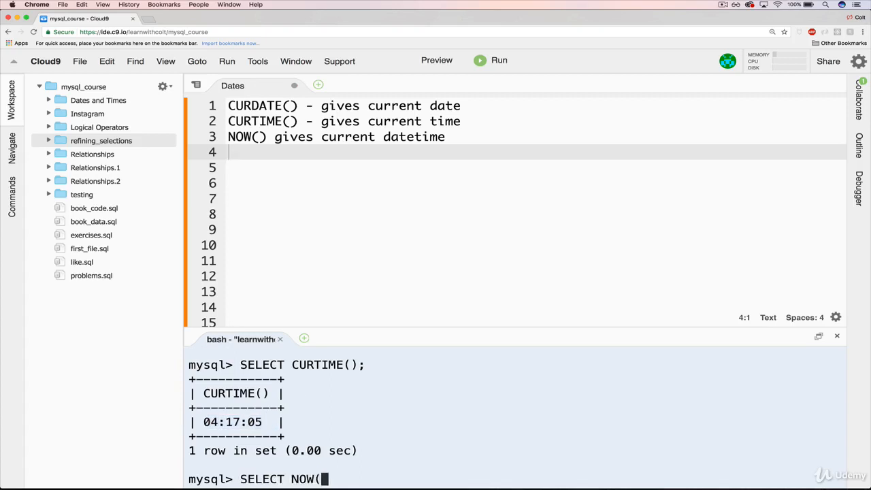
key(Return)
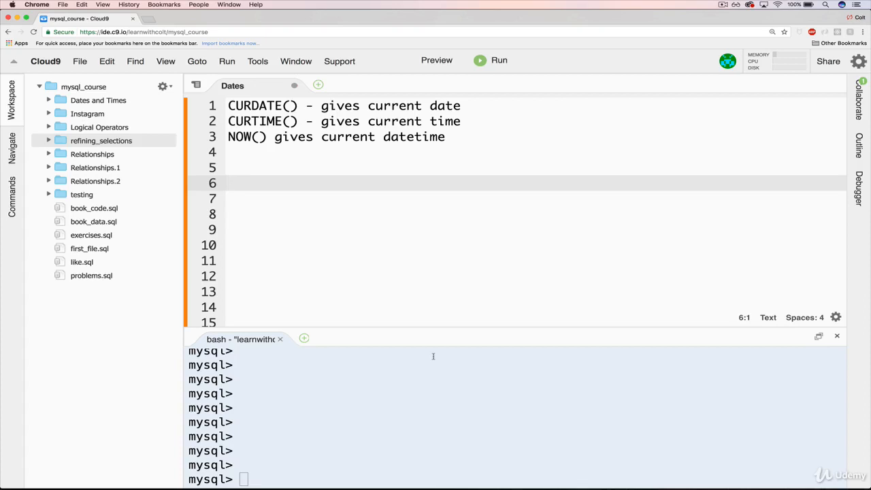
mouse_move(419, 240)
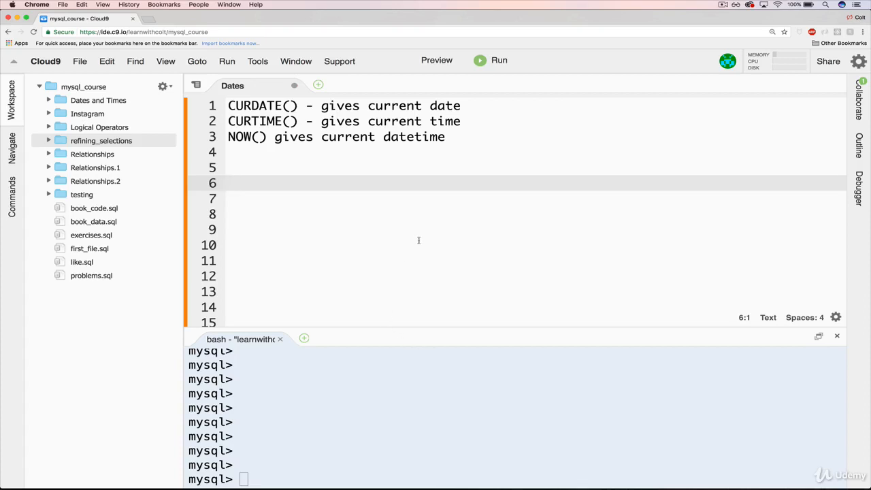
- Type INSERT INTO people in the notes and list the people table
text(INSERT)
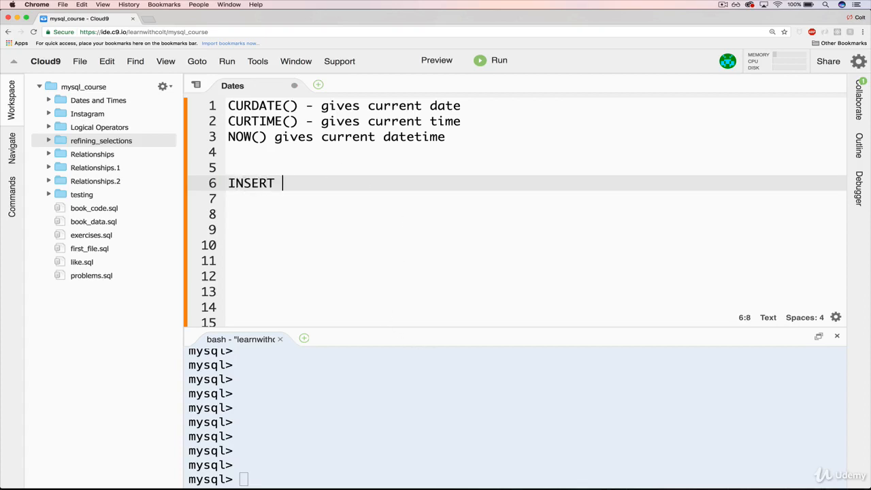
text(INTO peop)
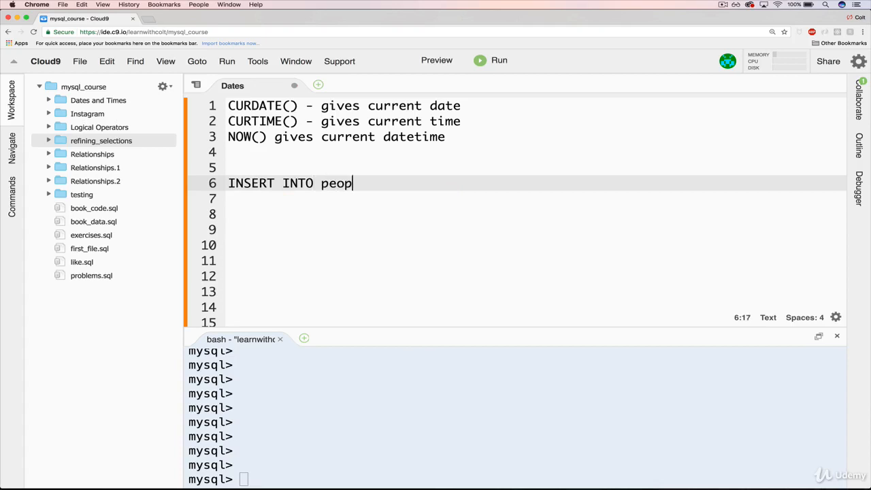
text(le)
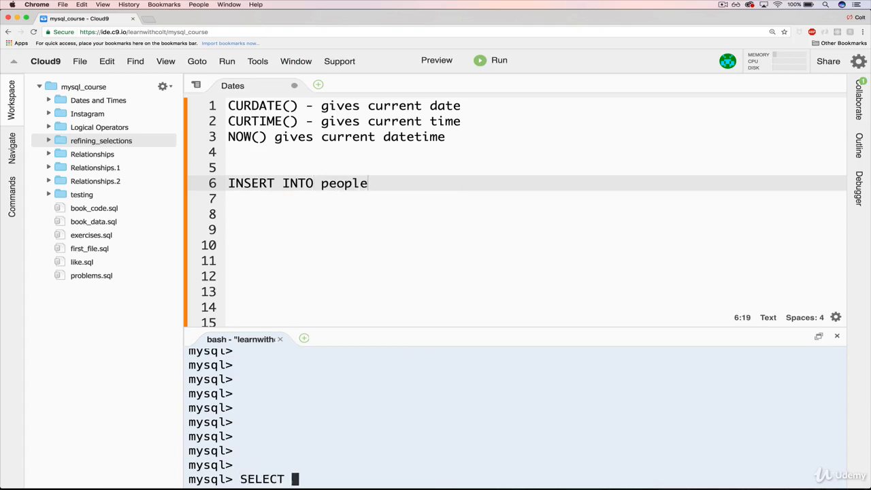
key(Return)
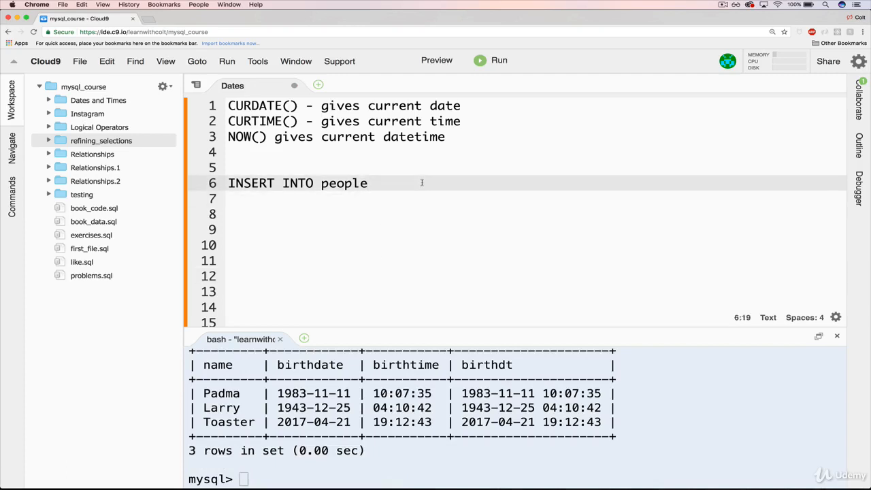
- Add the column list (birthdate, birthtime, birthdt) to the INSERT statement
text((birt)
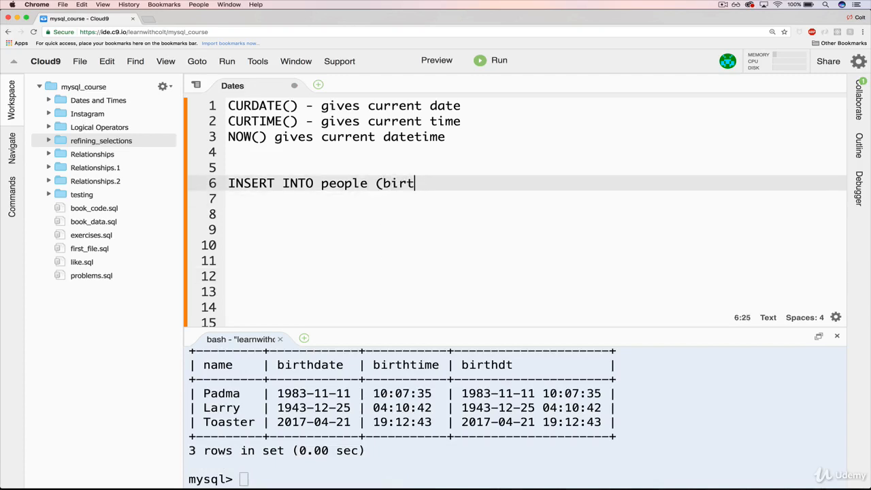
text(hdate, birt)
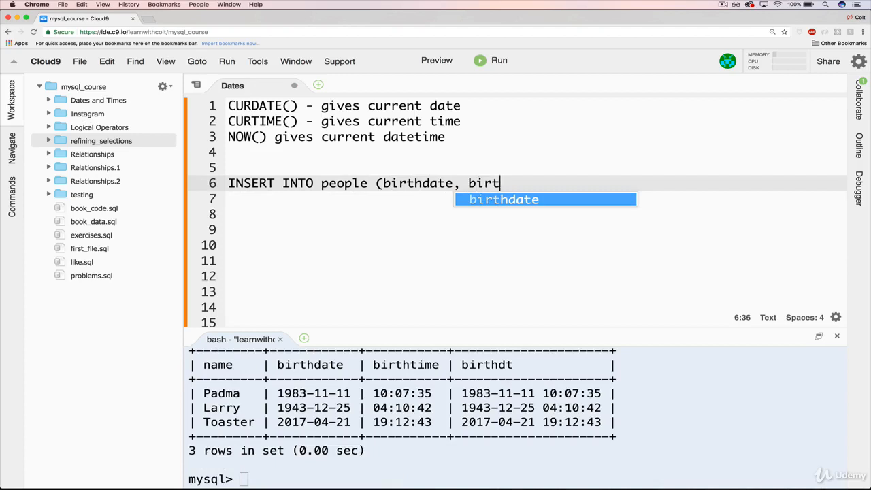
text(hime,)
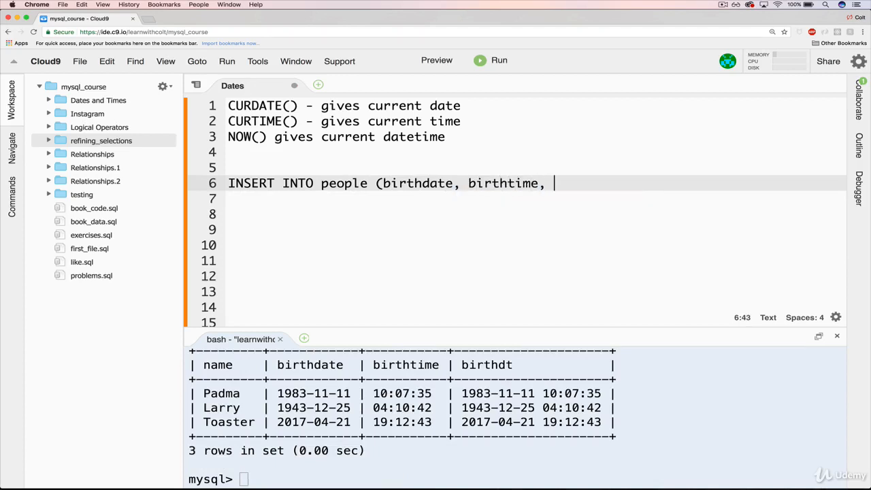
text(birthdt))
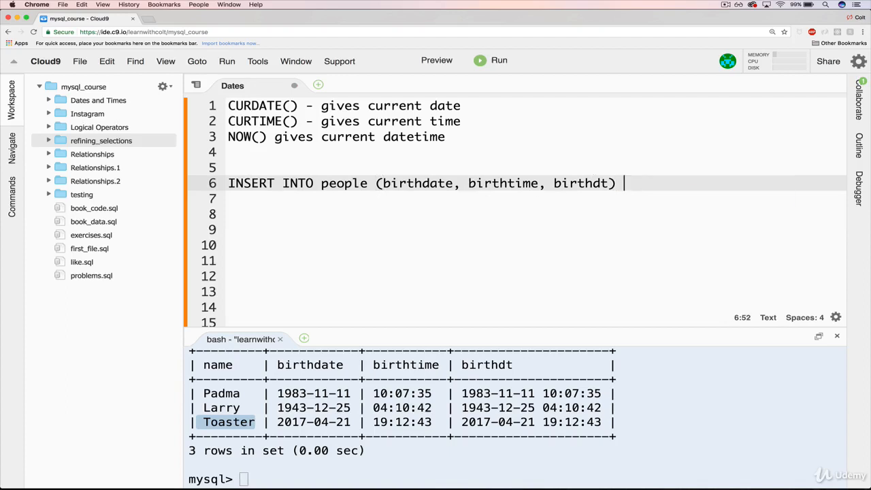
- Add name to the column list and begin VALUES with 'Microwave'
text(VALUES)
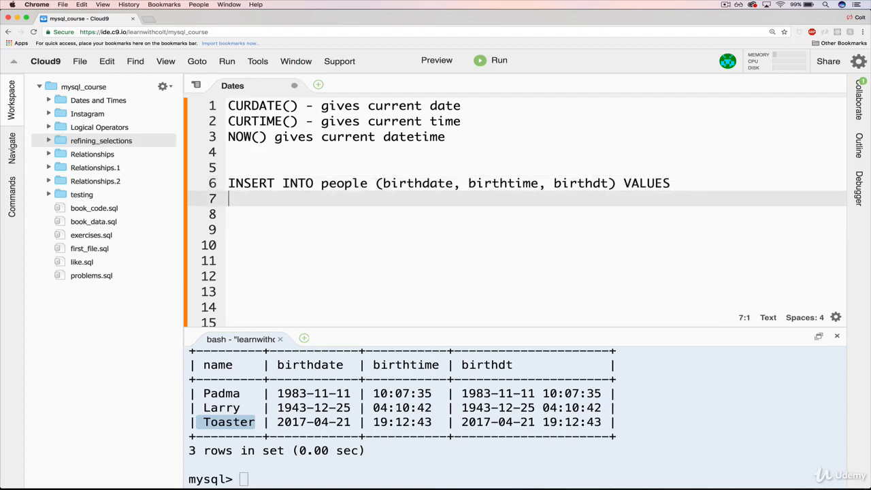
text((')
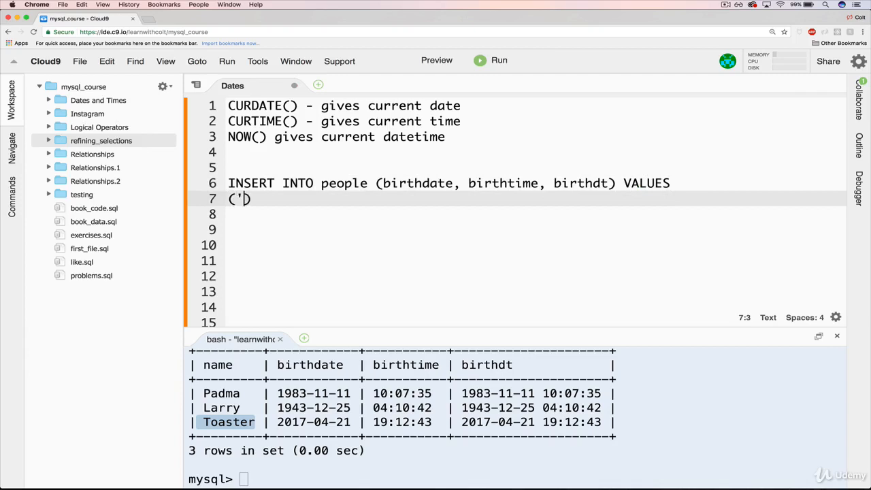
text(b)
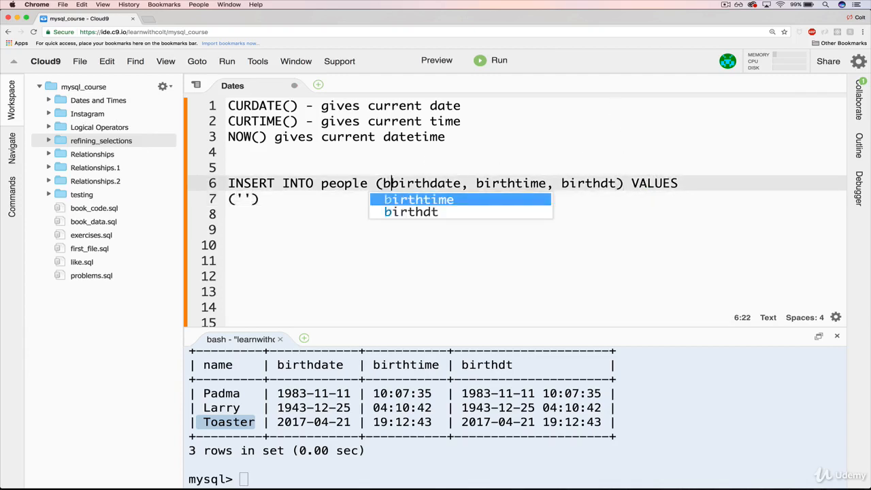
text(name,)
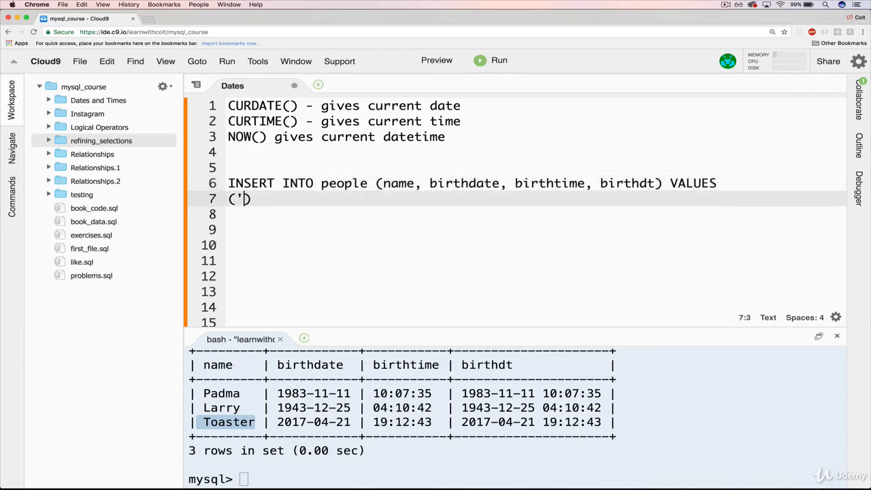
text(')
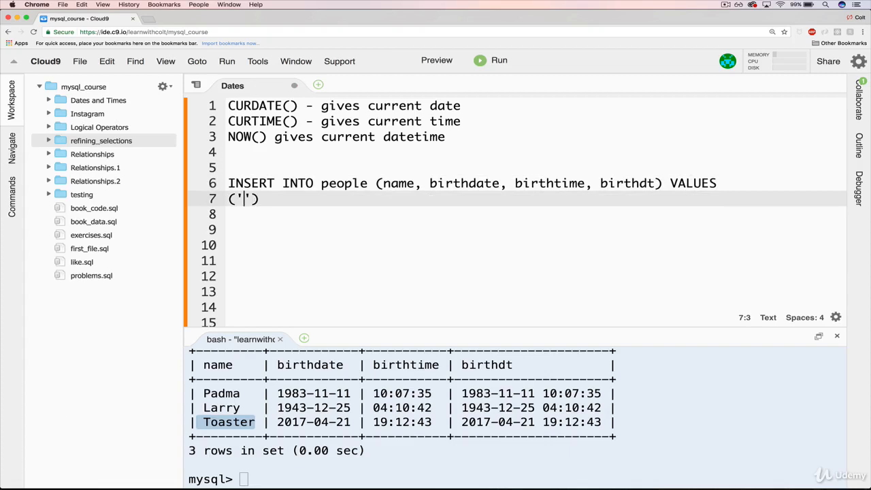
text(M)
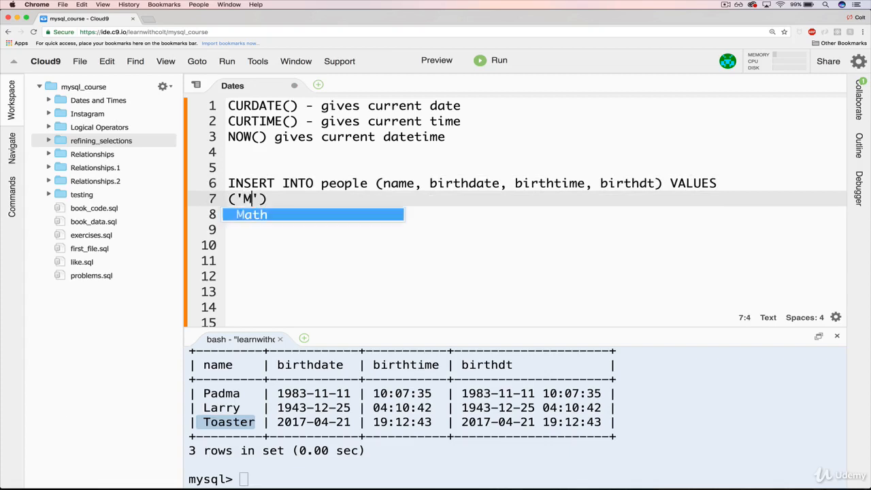
text(icrowave',.)
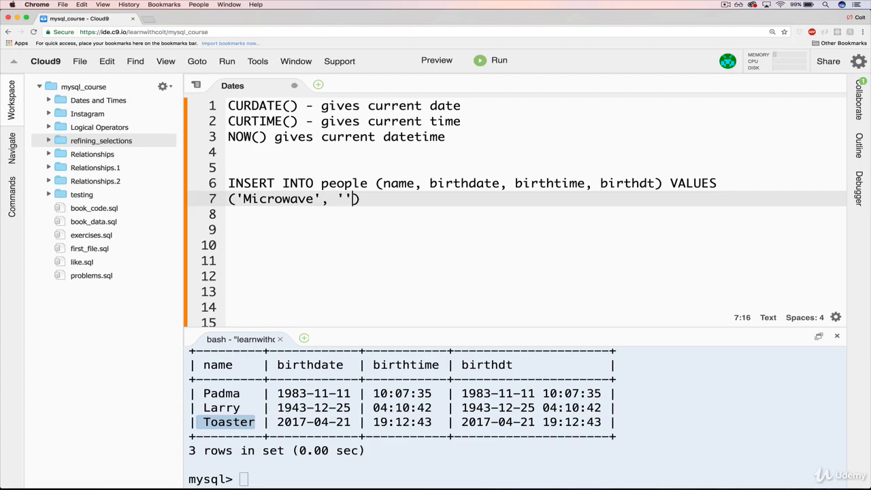
key(Backspace)
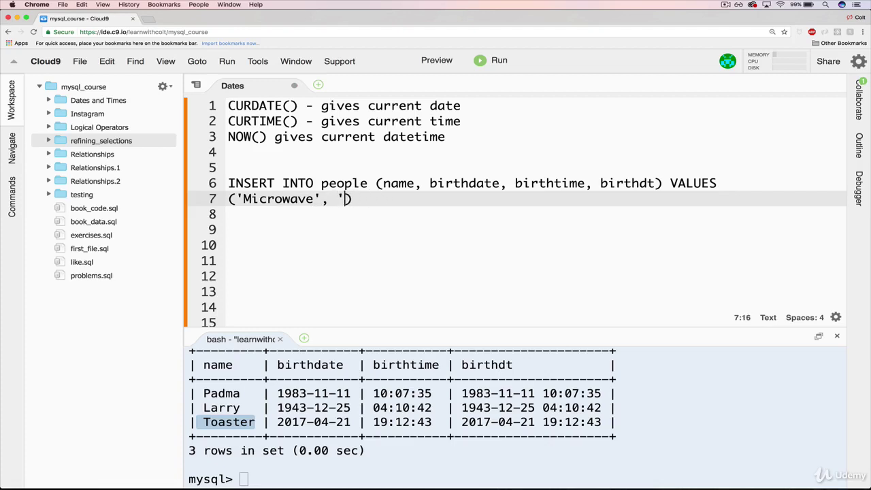
- Finish the values with CURDATE(), CURTIME(), NOW() and a semicolon, then select the statement
text(CURDATE()
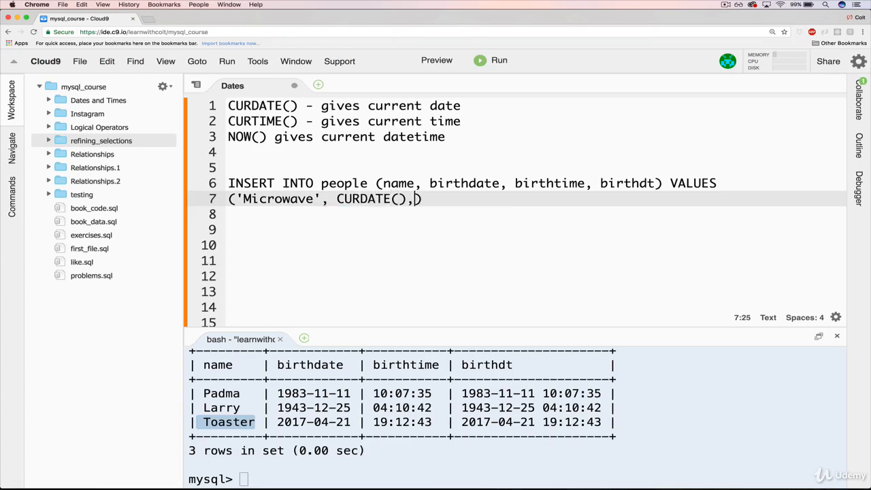
text(CURTIME()
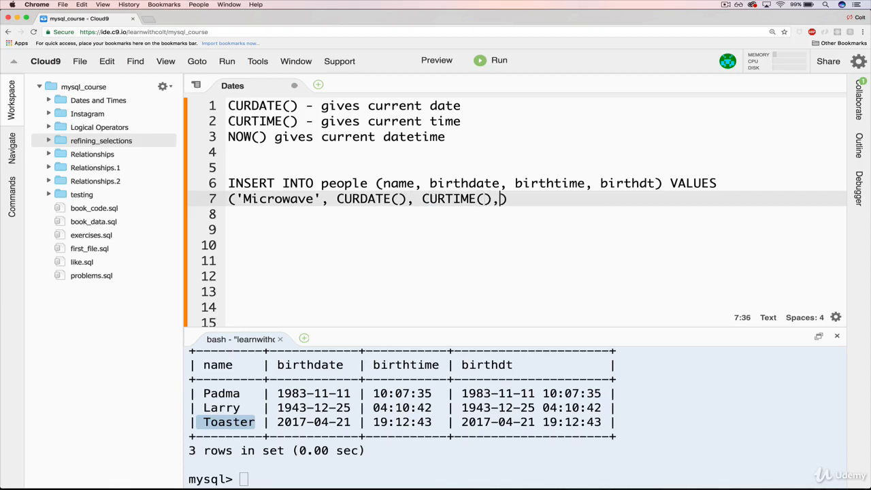
text(NOW()
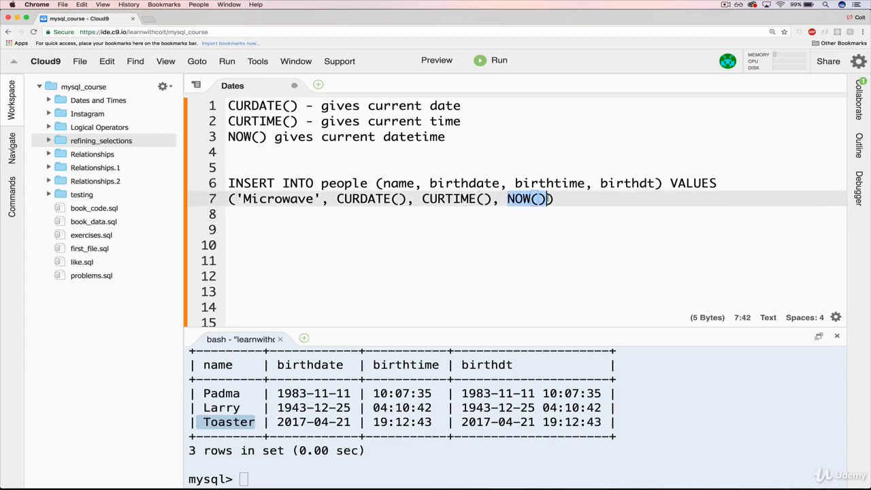
text(;)
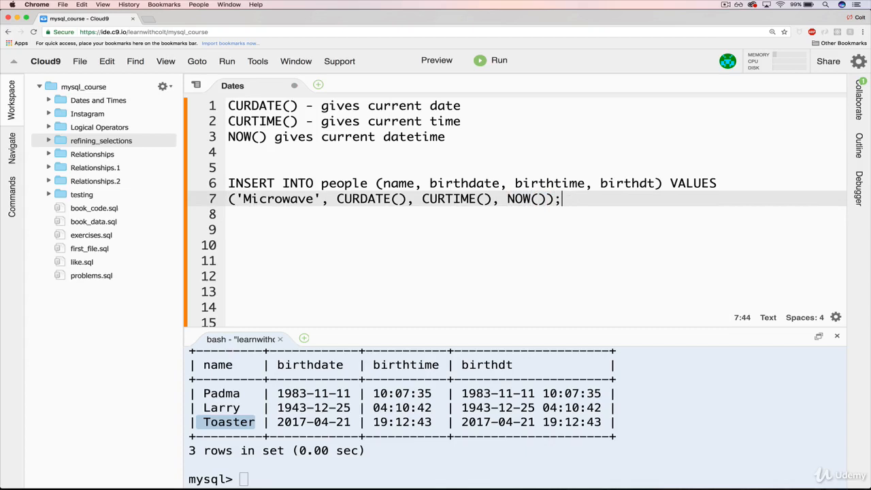
drag(561, 199, 228, 184)
text(SELECT * FRO)
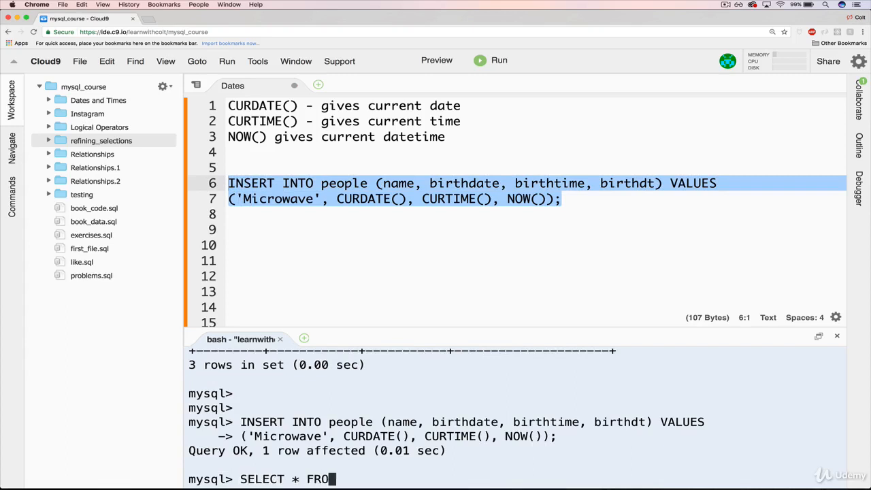
- Run the Microwave INSERT and list people, now showing four rows
key(Return)
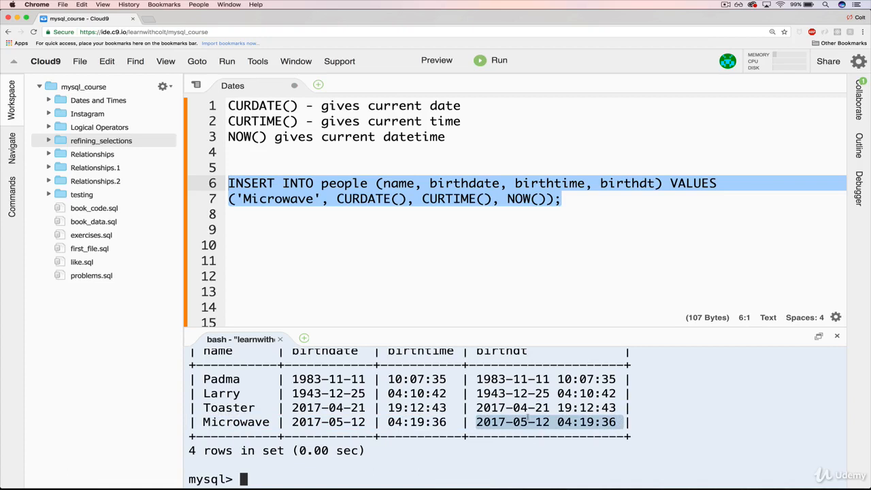
click(232, 213)
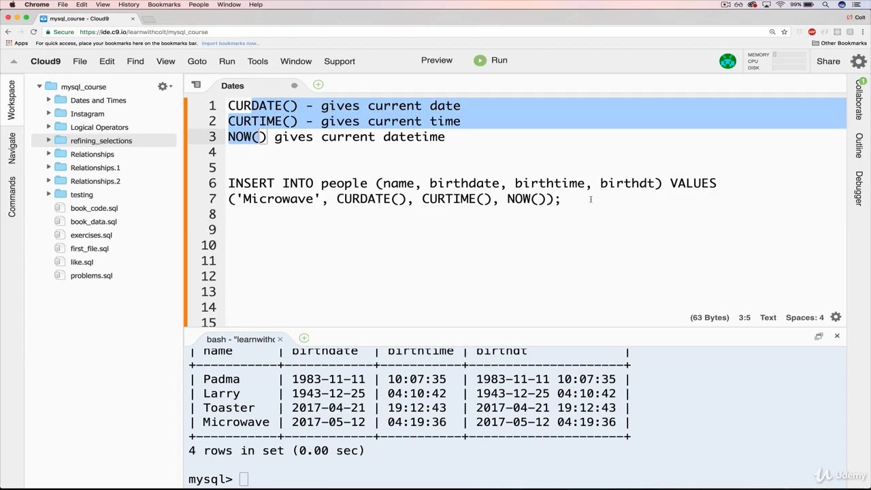
click(231, 214)
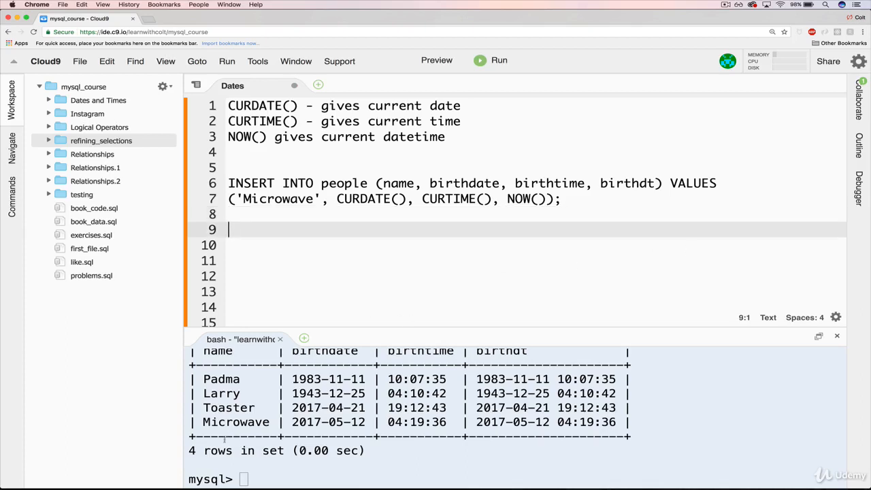
- Run DELETE FROM people WHERE name = 'Microwave'; to remove the Microwave row
click(243, 480)
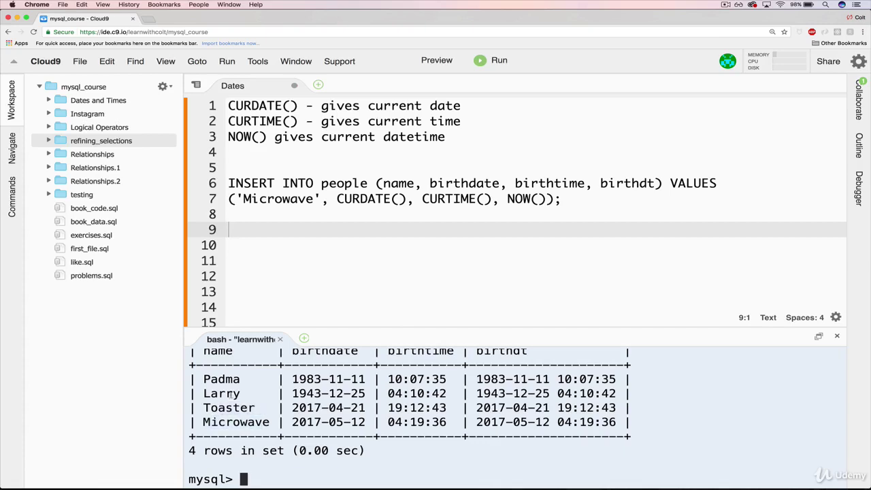
double_click(221, 380)
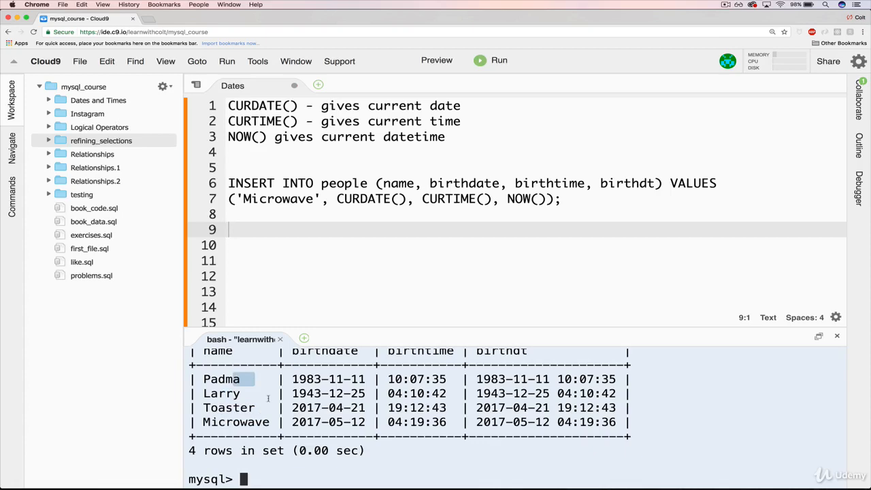
text(DELETE FROM people WHERE name = 'Microwave';)
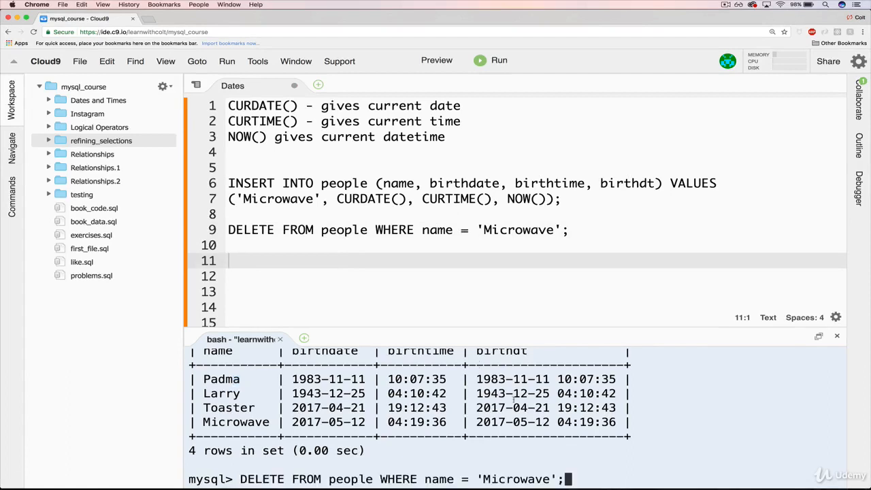
key(Return)
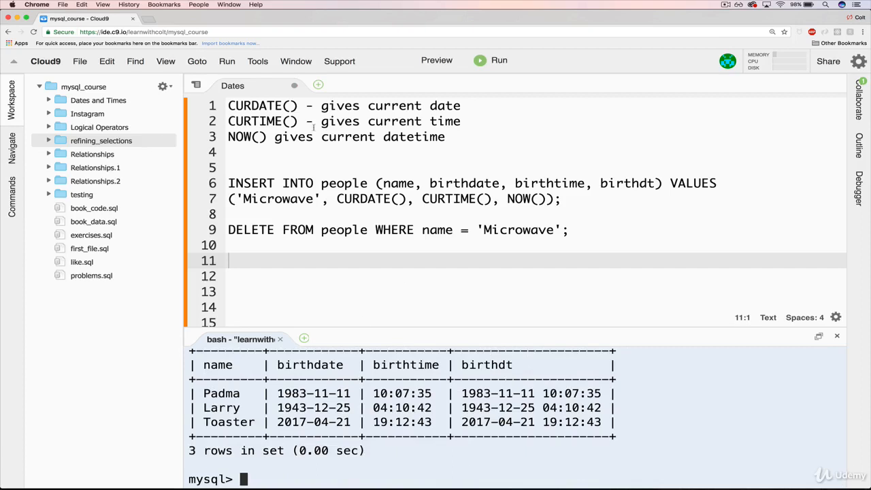
click(257, 137)
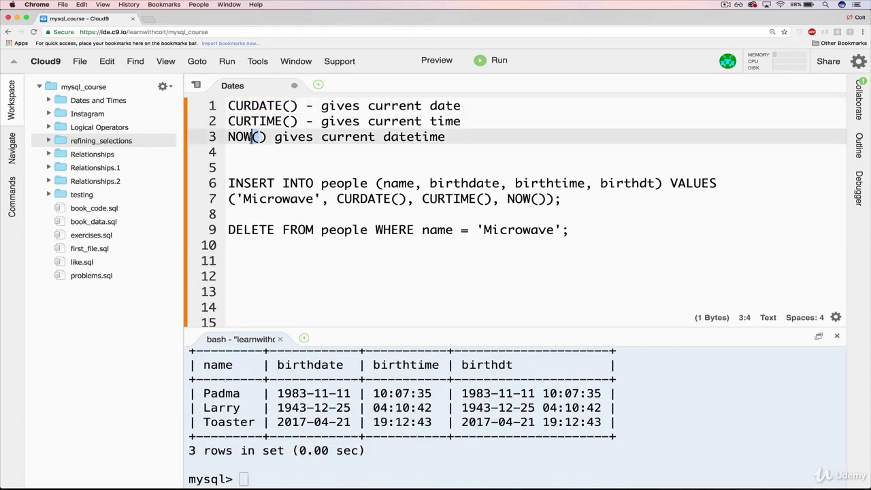